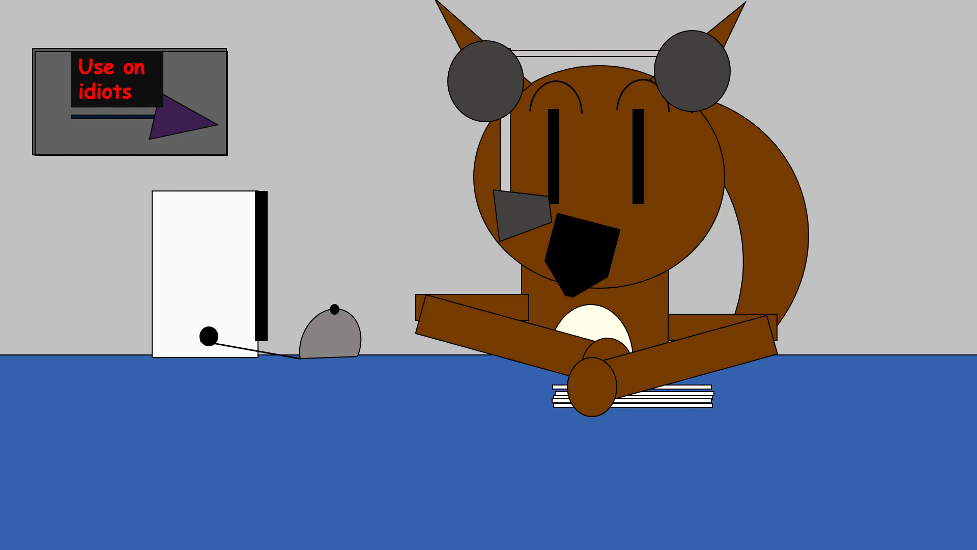
pyautogui.moveTo(937, 81)
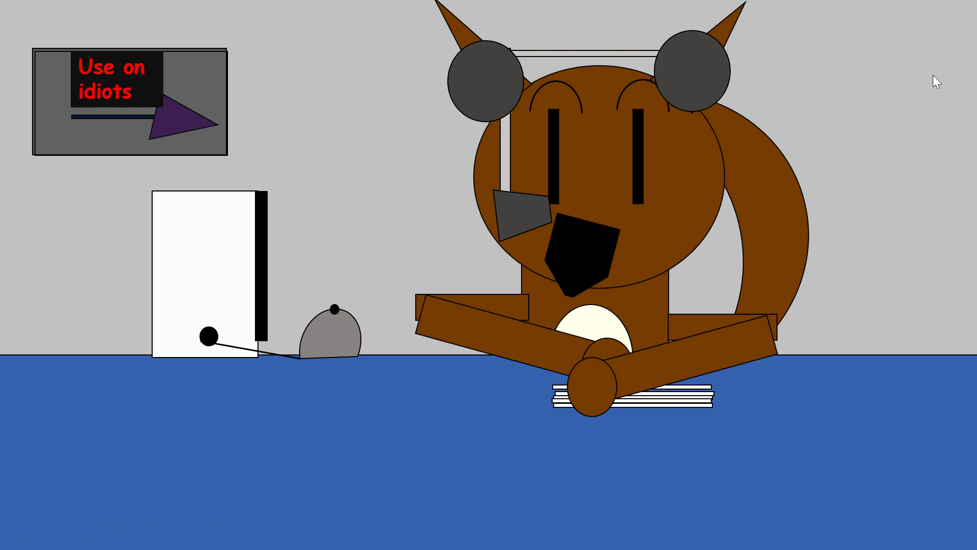